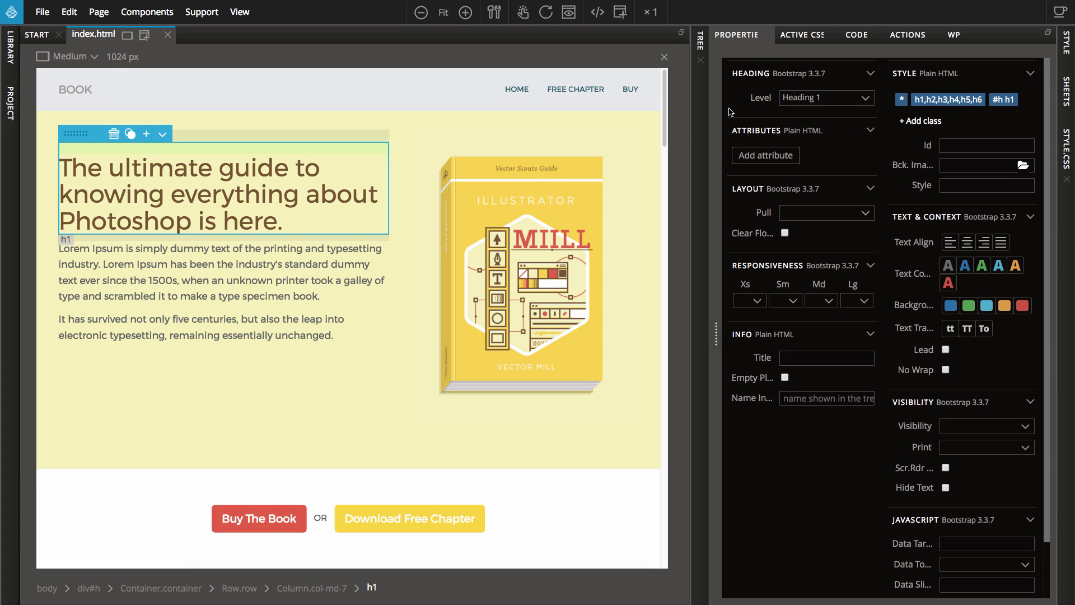
Show the selected h1 heading's HTML in the CODE editor panel.
{"action": "left_click", "coordinate": [856, 34]}
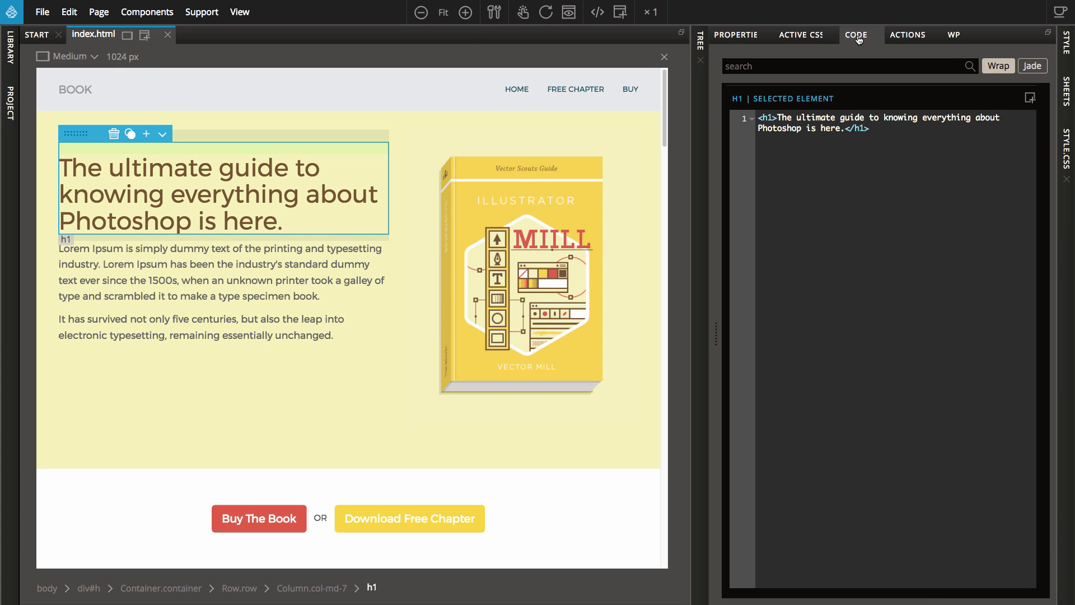
Replace 'Photoshop' with 'Pinegrow' in the heading and add an <hr> and empty <p> below.
{"action": "double_click", "coordinate": [779, 128]}
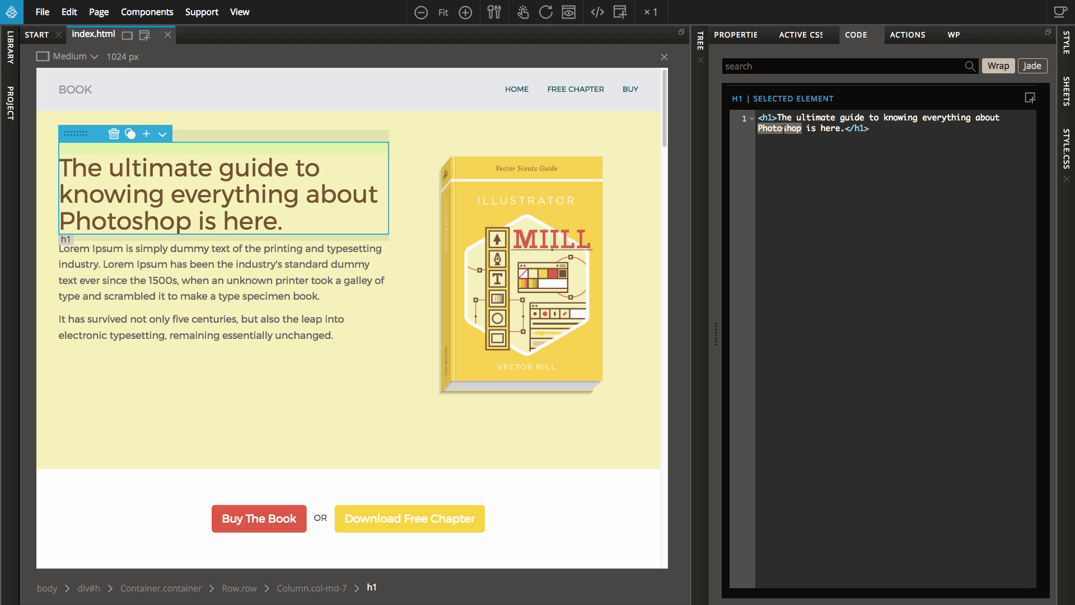
{"action": "type", "text": "Pinegrow"}
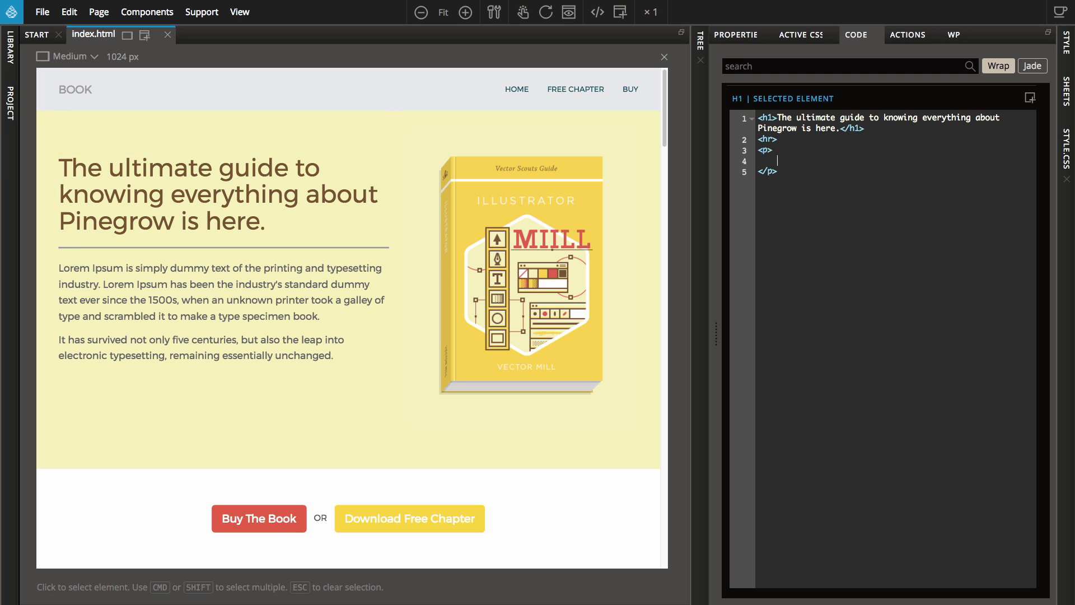
Add class="mt big" to the paragraph and start its text 'Tutorials, exa'.
{"action": "type", "text": "class=\"\""}
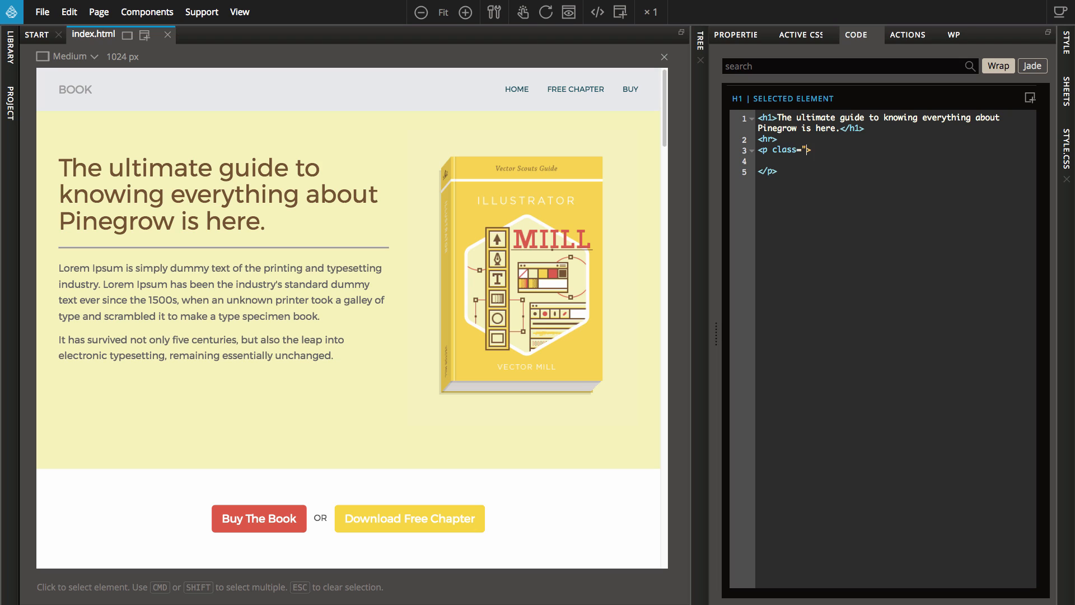
{"action": "left_click", "coordinate": [220, 193]}
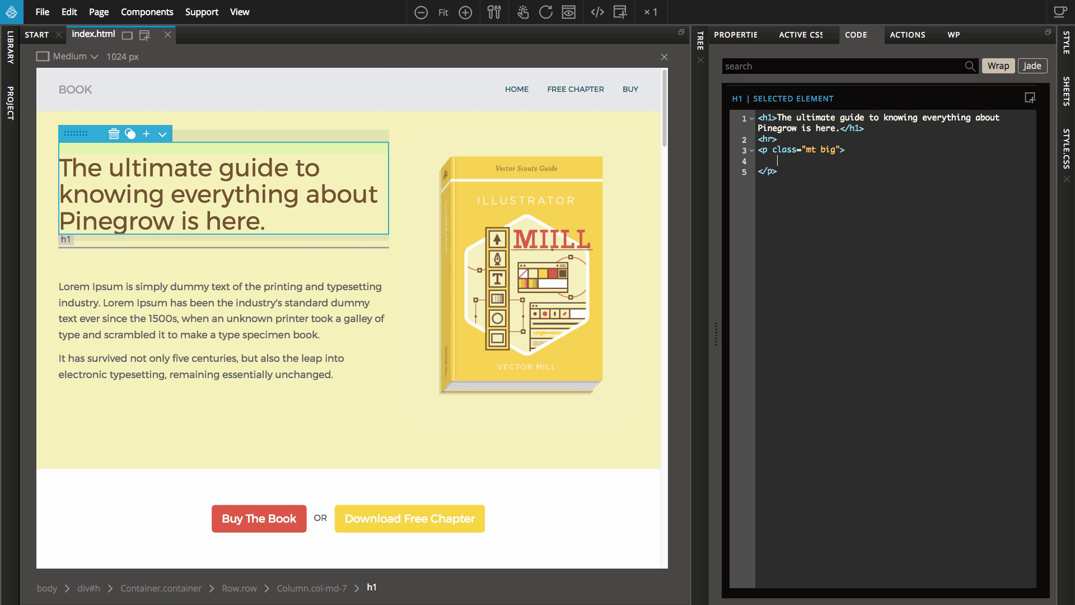
{"action": "type", "text": "Tutorials, exa"}
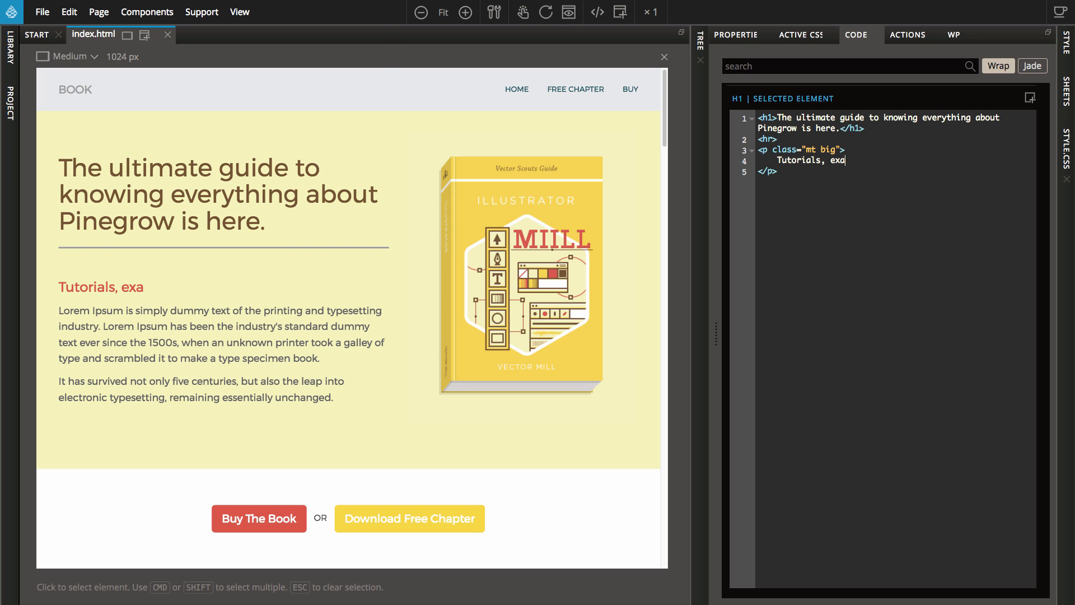